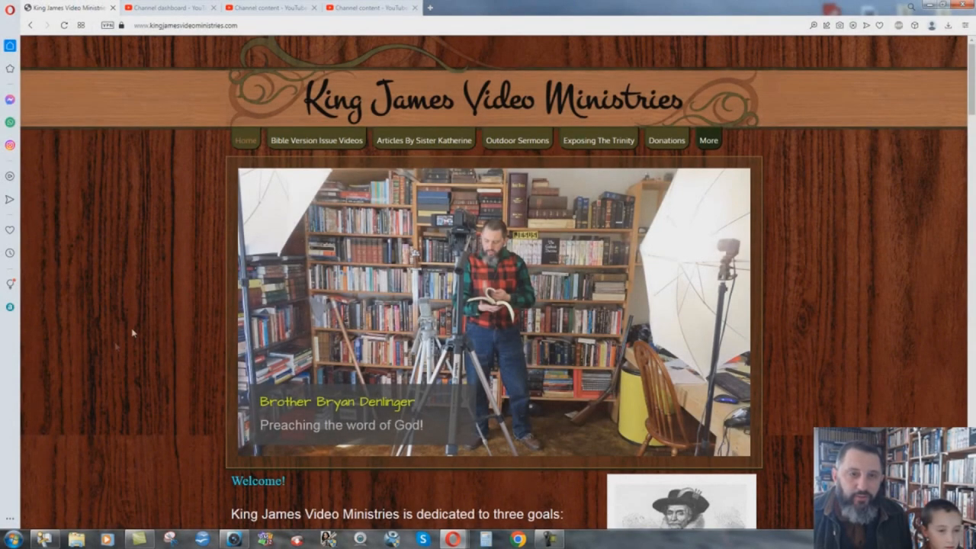
mouse_move(166, 323)
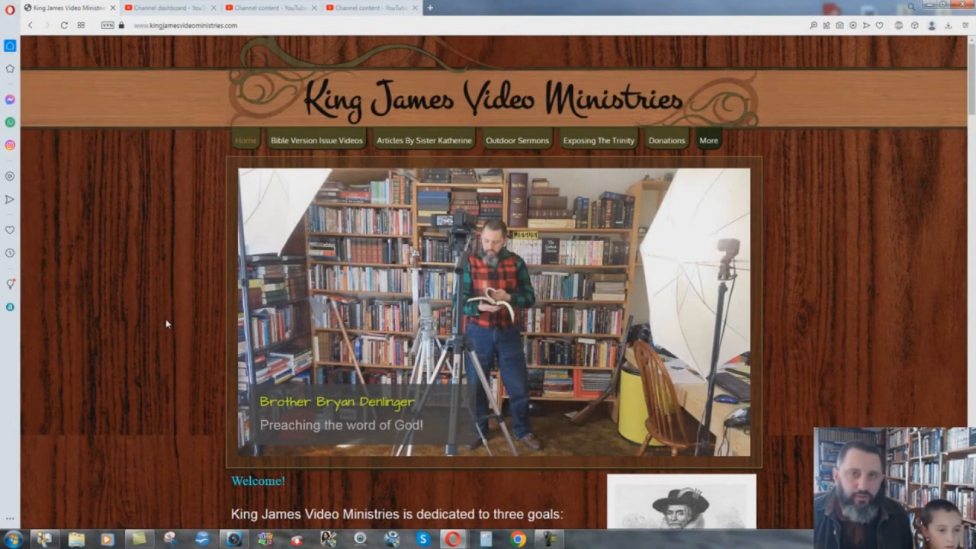
- Scroll the home page past the Red Alert notice to the Conspiracy To Black Out The Host Of Heaven video
scroll("down", 3)
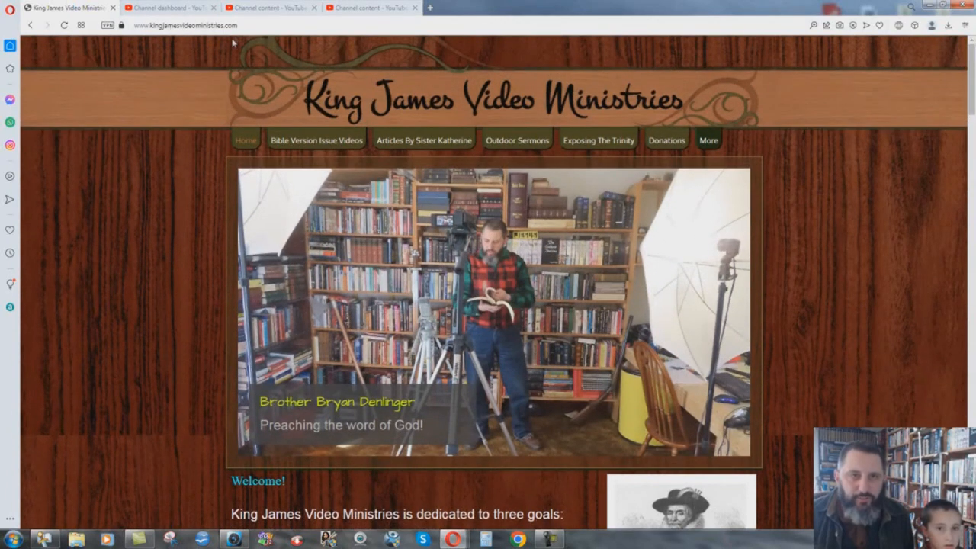
mouse_move(811, 138)
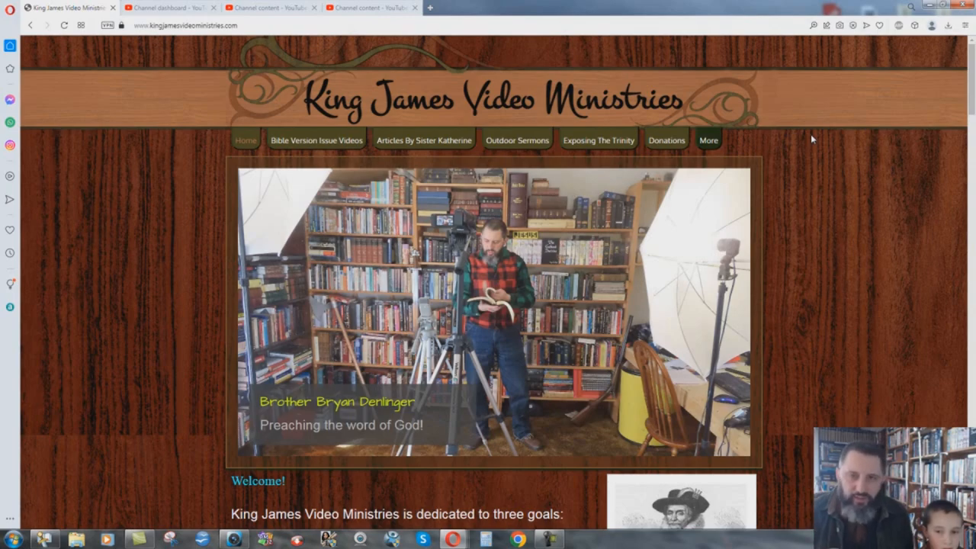
scroll("down", 3)
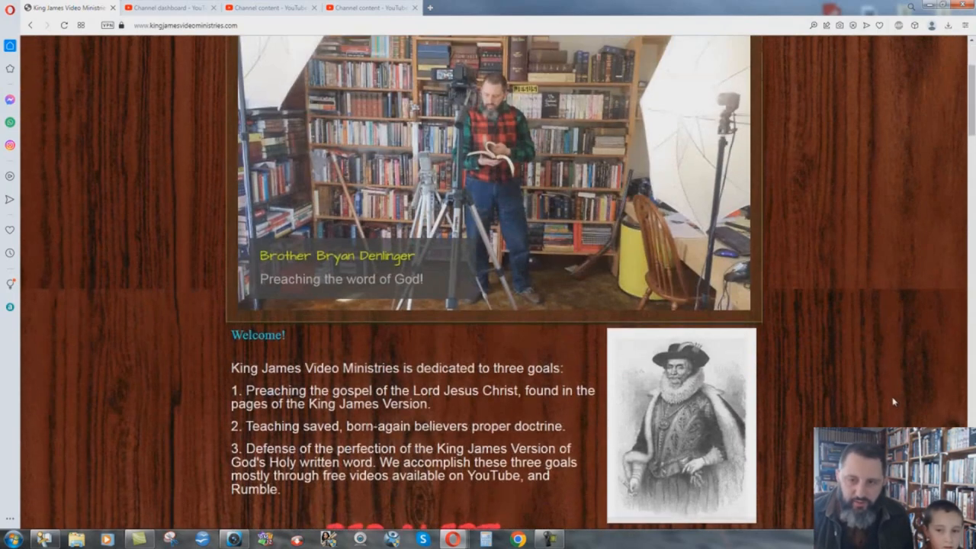
scroll("down", 3)
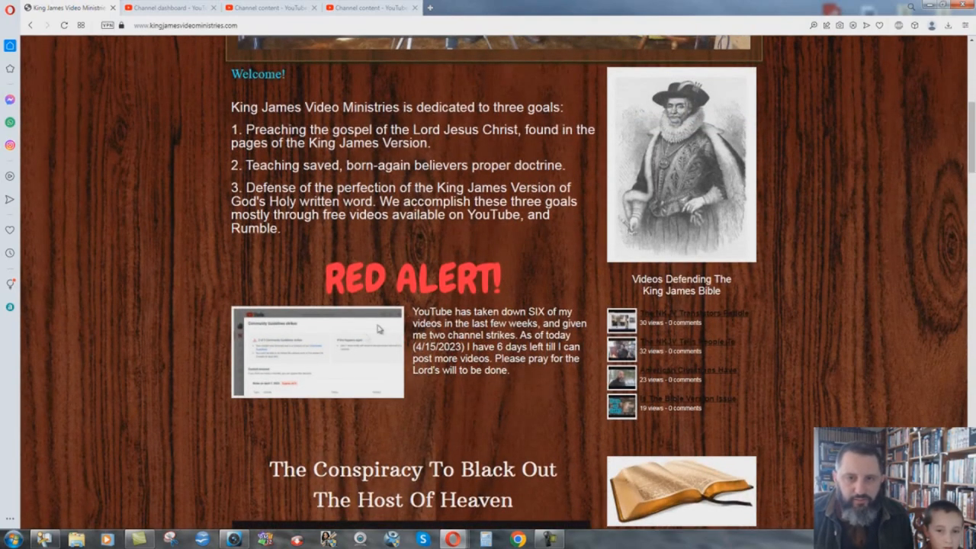
mouse_move(320, 334)
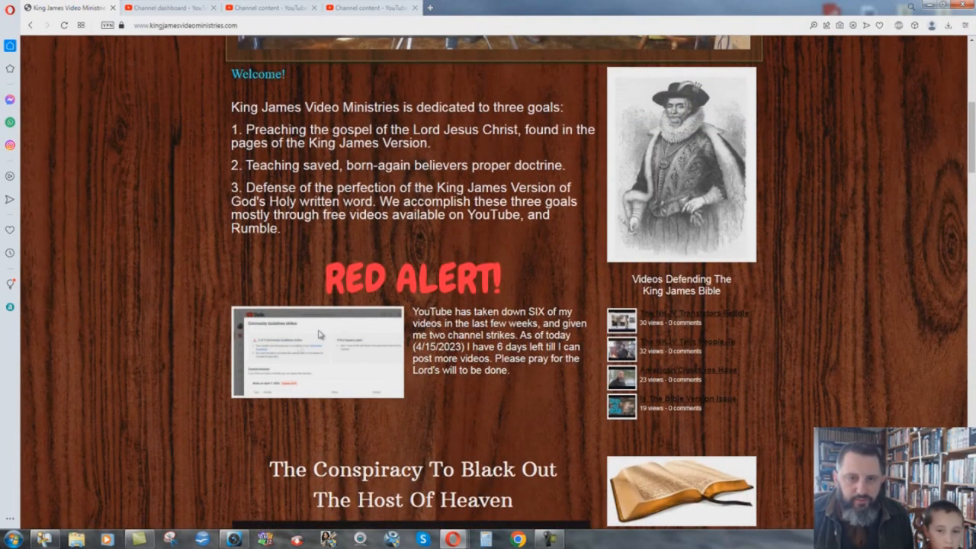
scroll("down", 3)
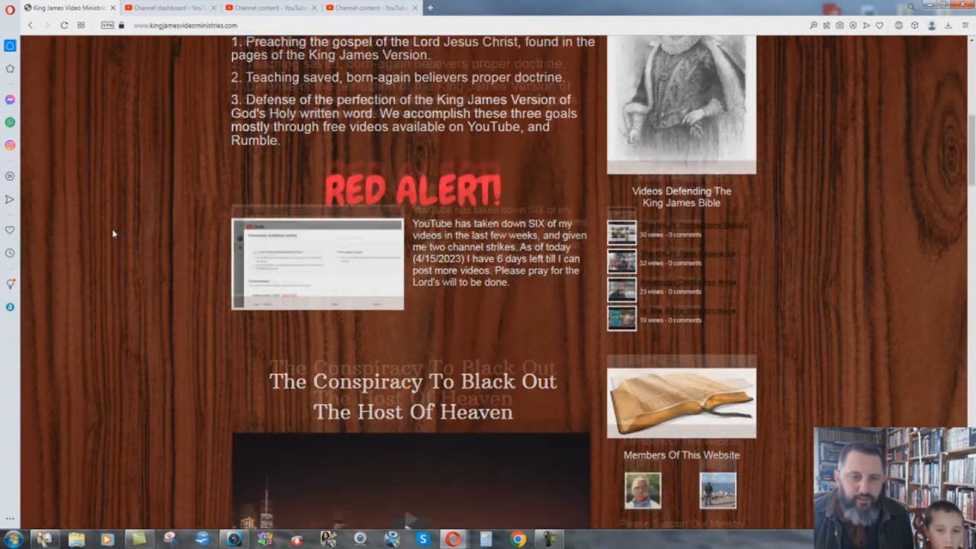
scroll("down", 3)
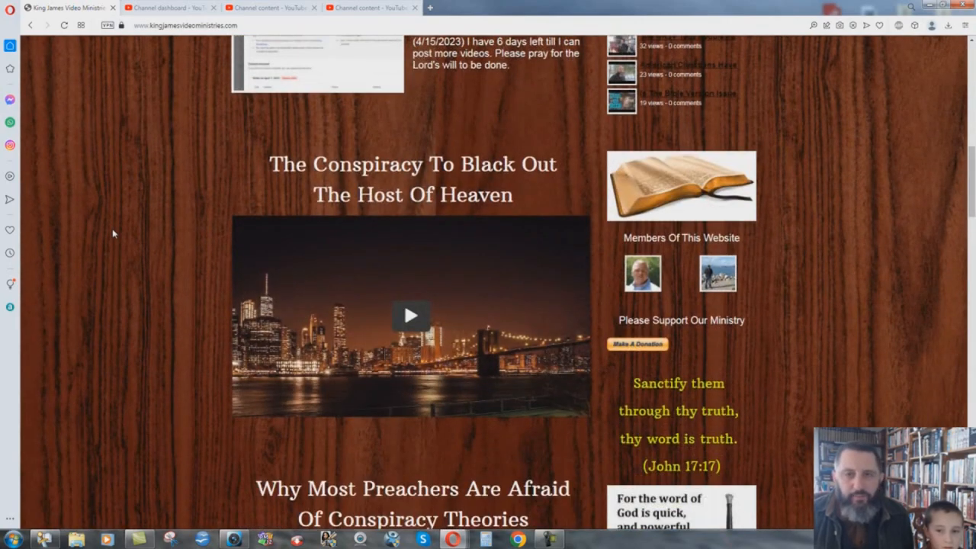
scroll("down", 3)
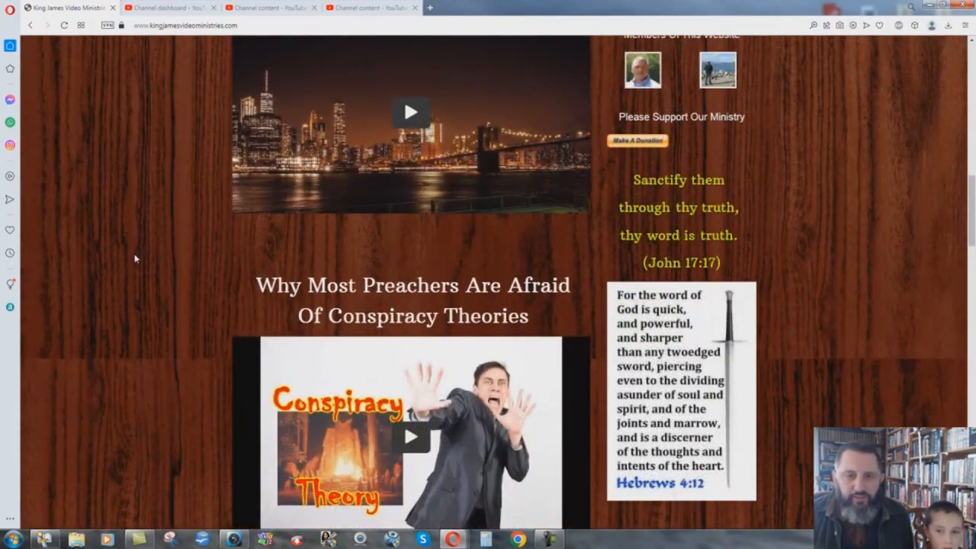
scroll("down", 3)
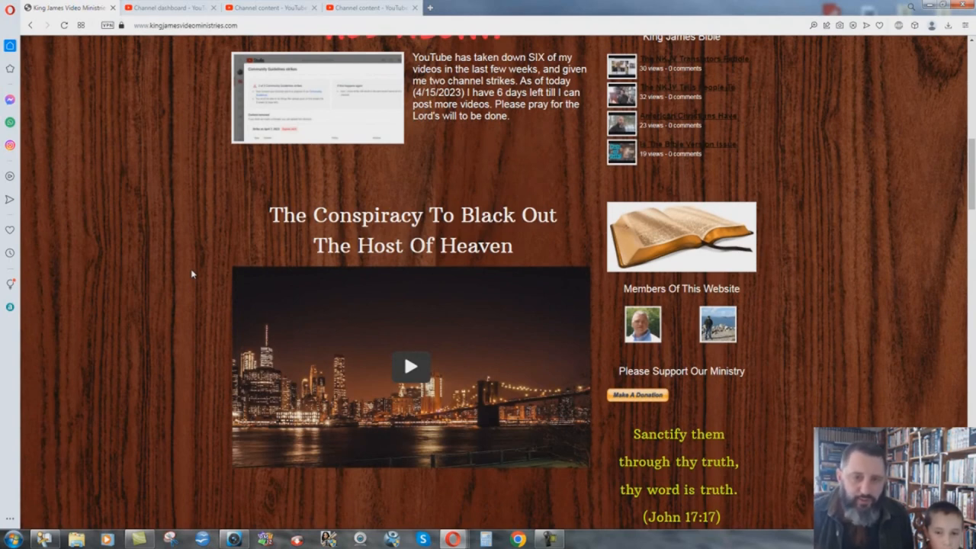
mouse_move(181, 263)
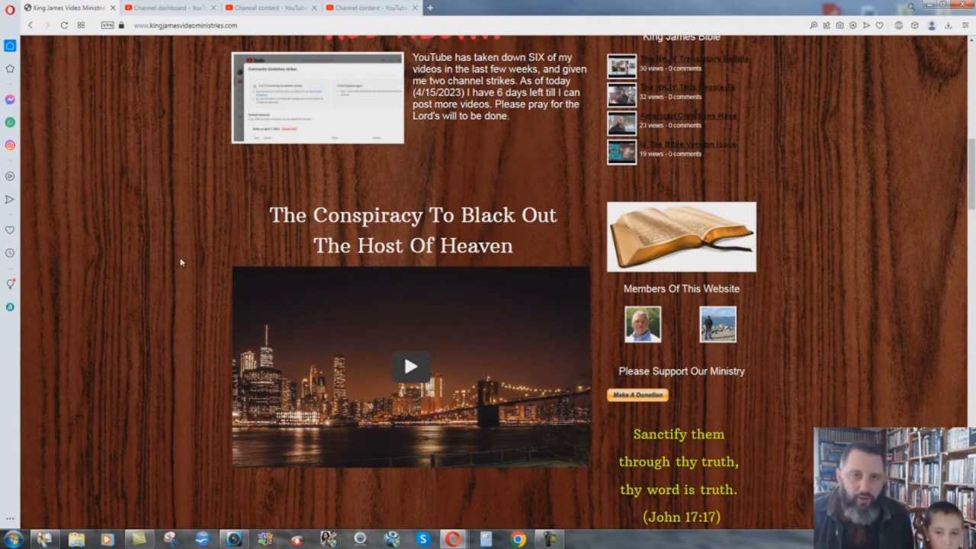
scroll("down", 3)
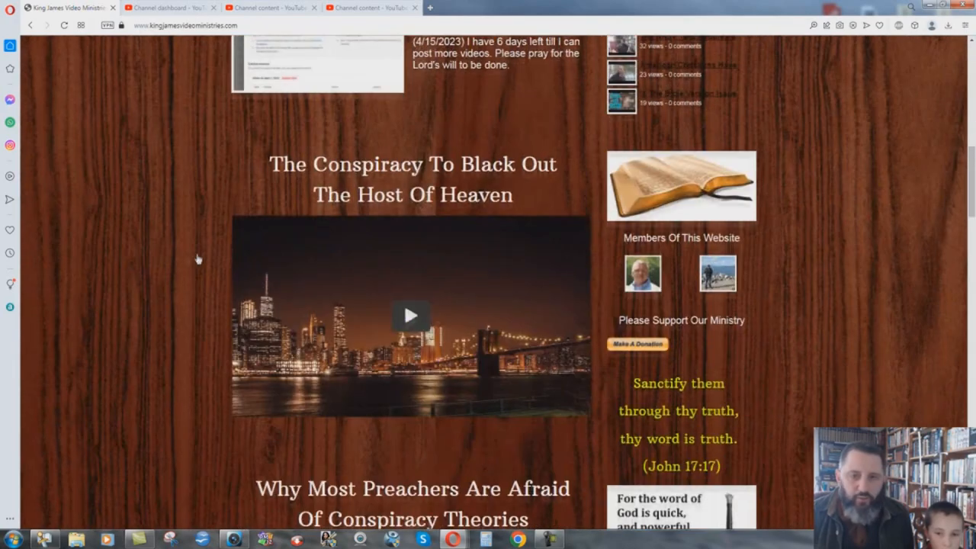
mouse_move(412, 314)
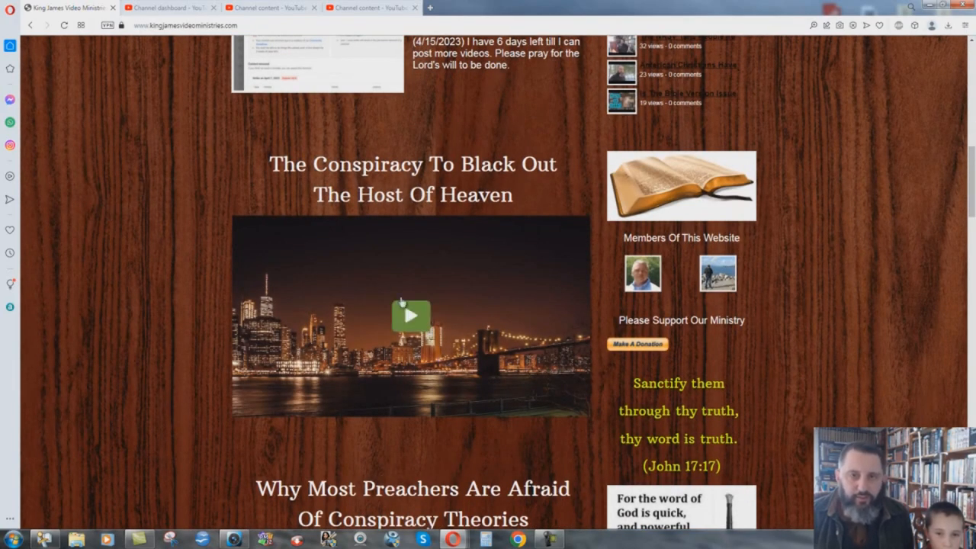
left_click(411, 315)
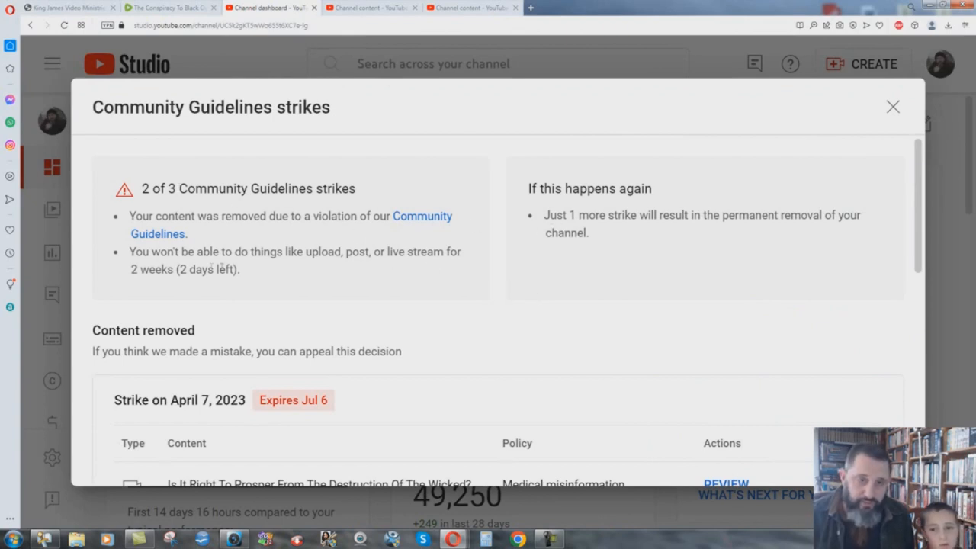
mouse_move(330, 228)
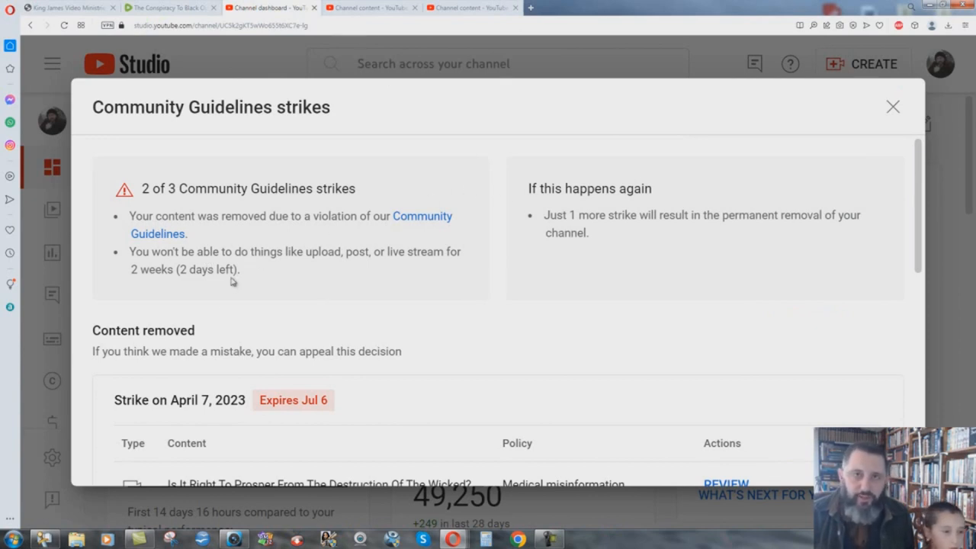
mouse_move(785, 196)
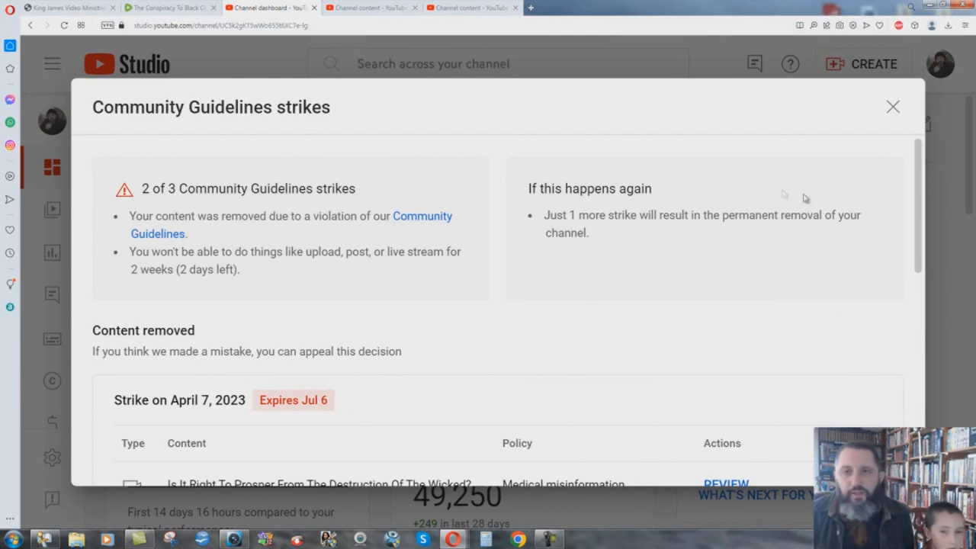
mouse_move(806, 227)
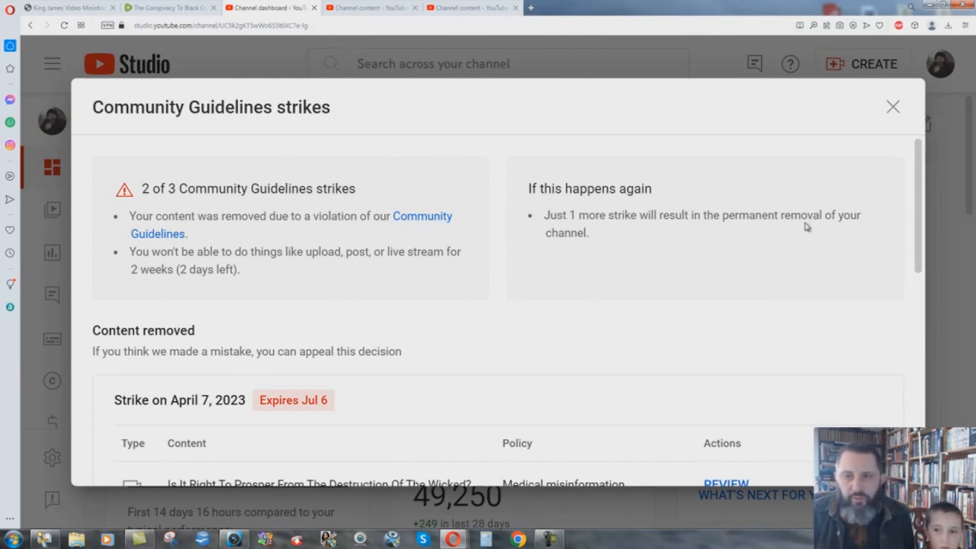
mouse_move(613, 244)
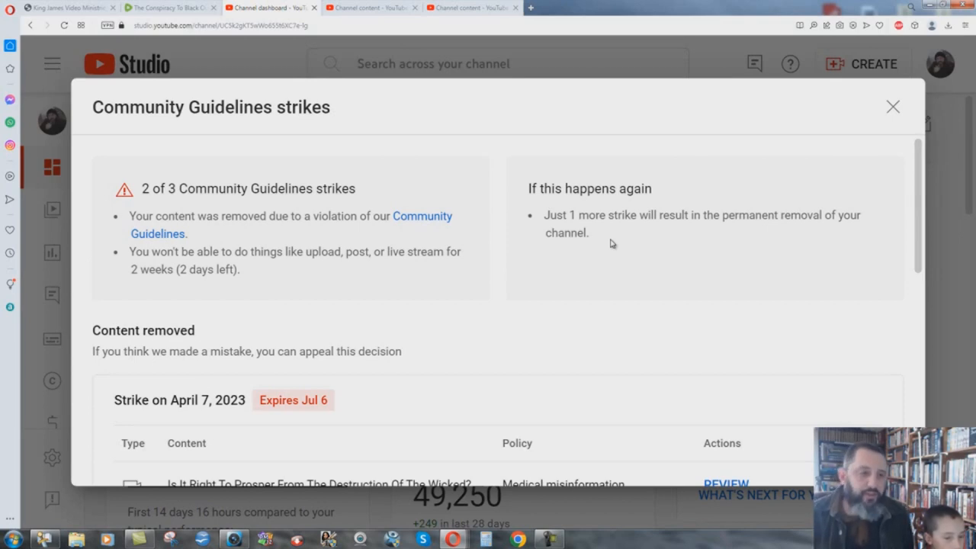
mouse_move(616, 242)
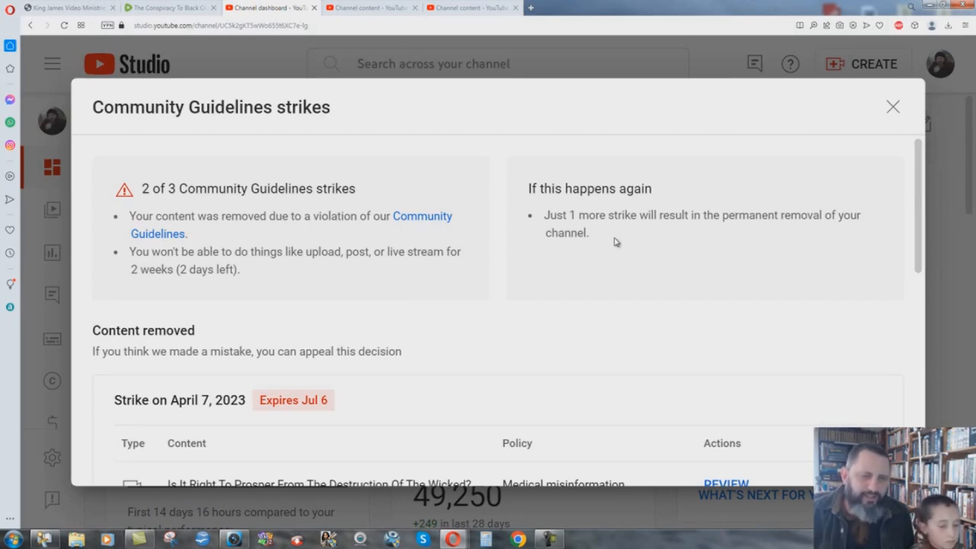
scroll("down", 3)
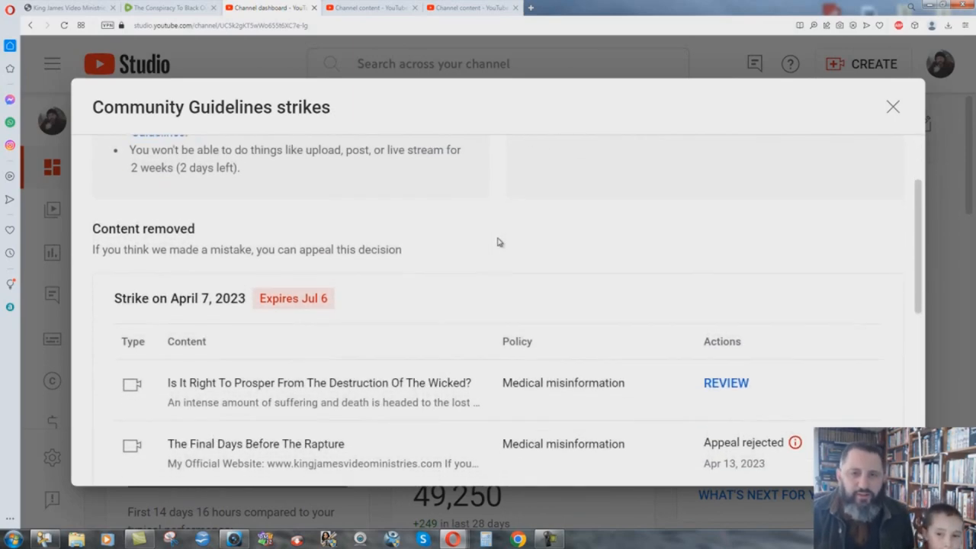
scroll("down", 3)
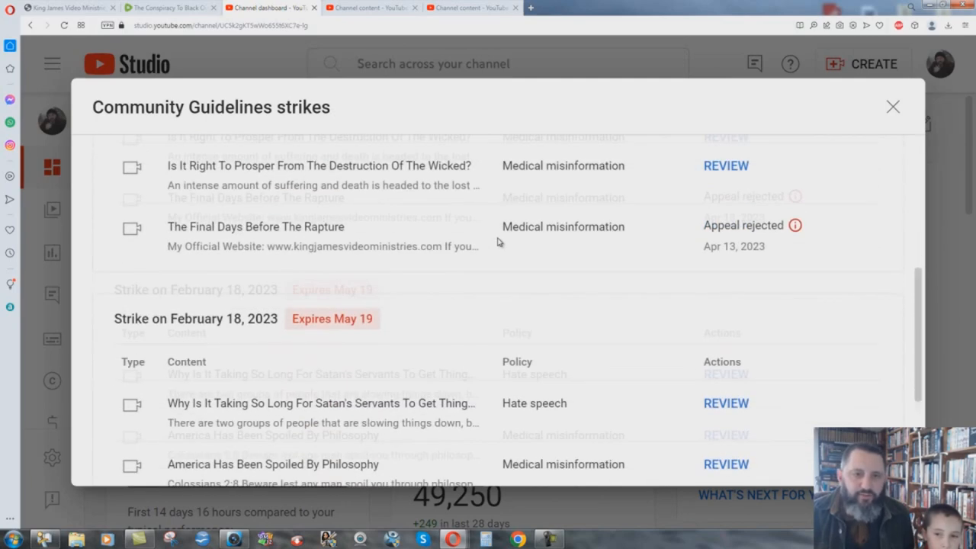
scroll("down", 3)
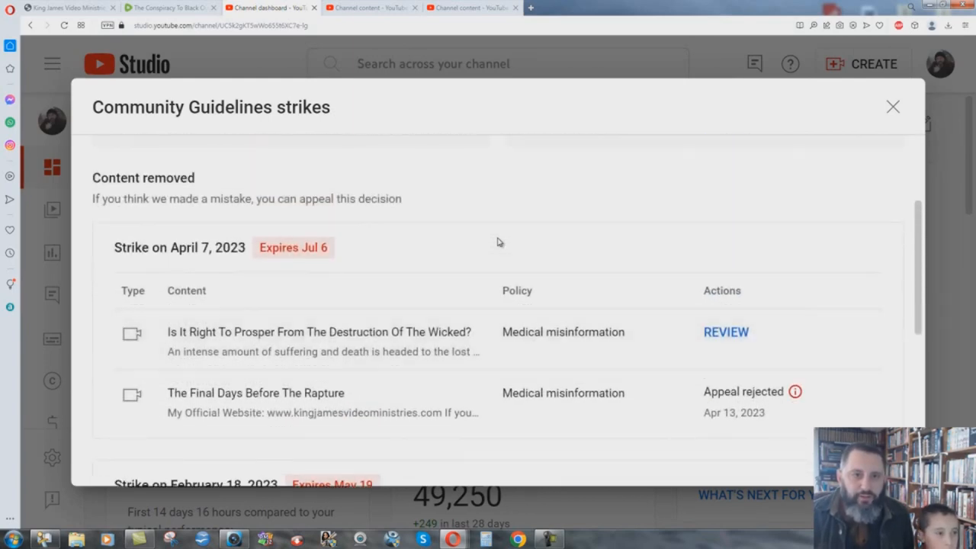
scroll("down", 3)
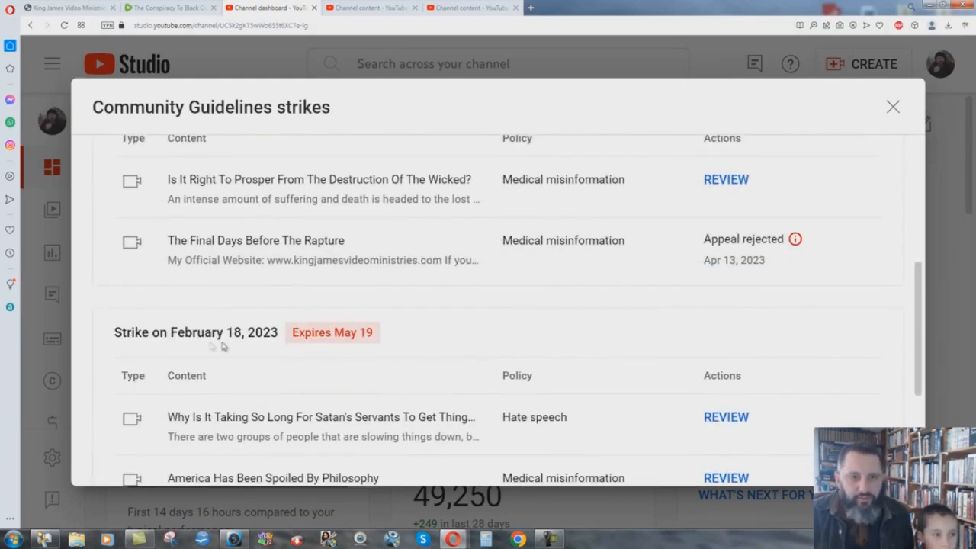
scroll("down", 3)
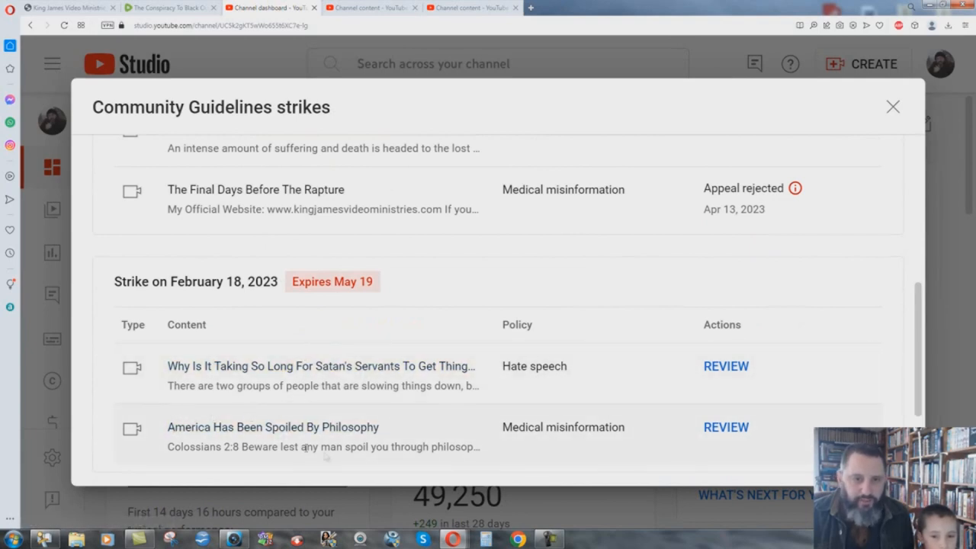
mouse_move(494, 226)
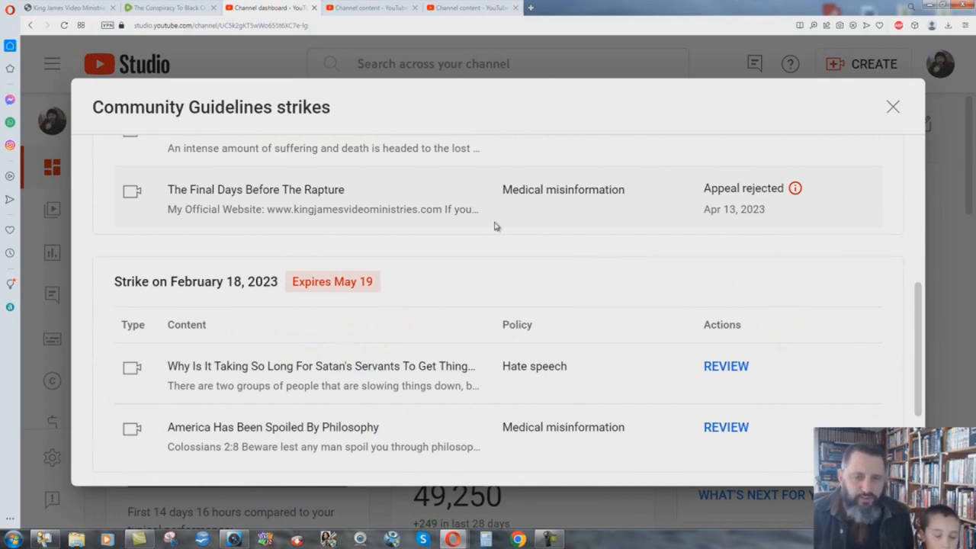
mouse_move(460, 342)
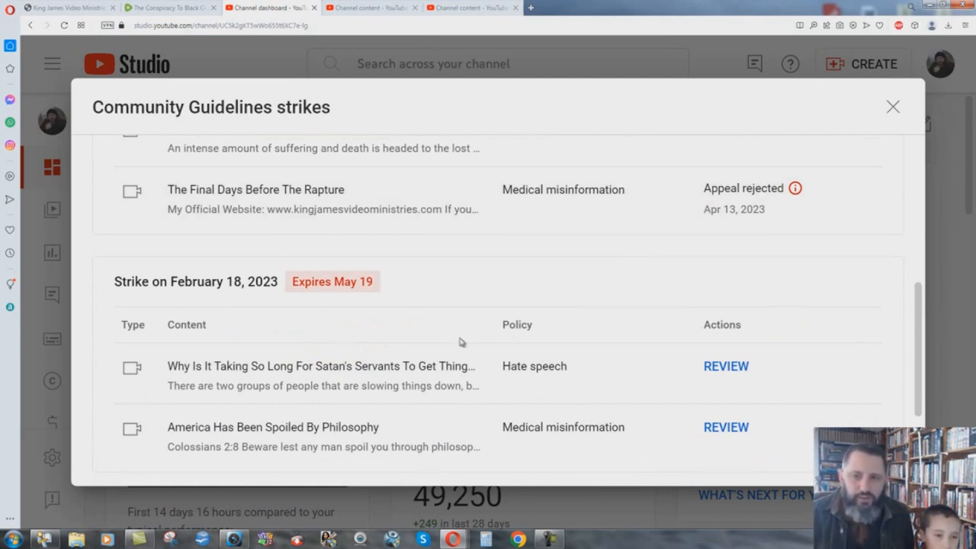
mouse_move(400, 314)
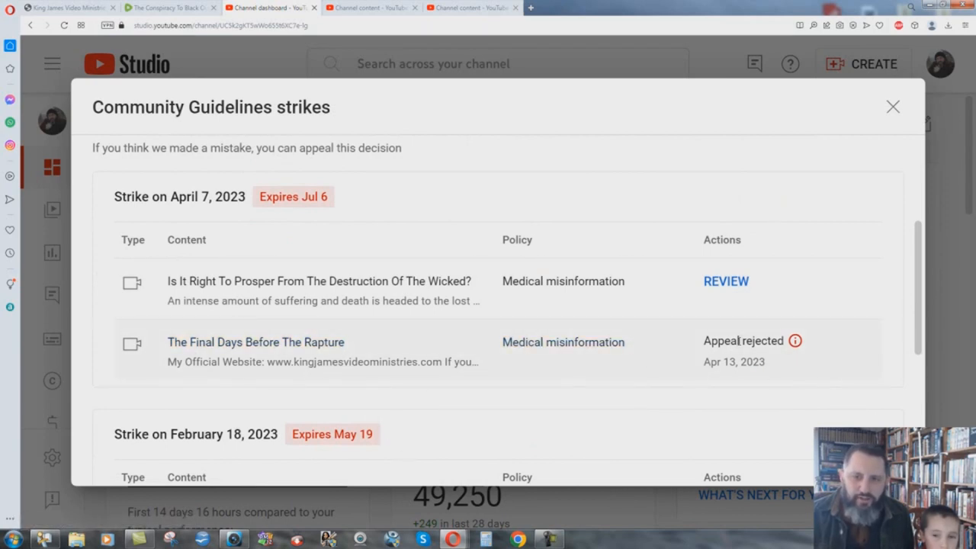
mouse_move(816, 393)
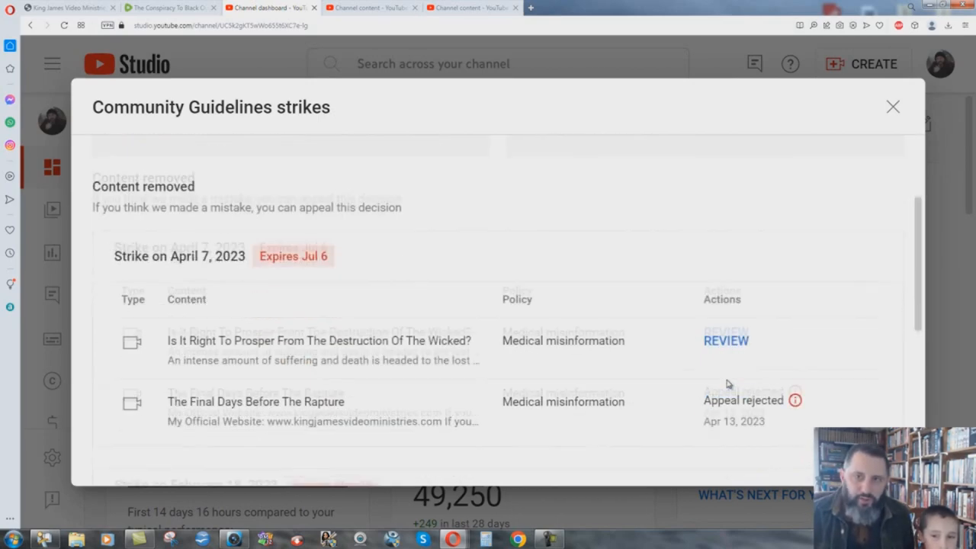
- Scroll the strikes dialog showing the 2 of 3 strikes summary
scroll("down", 3)
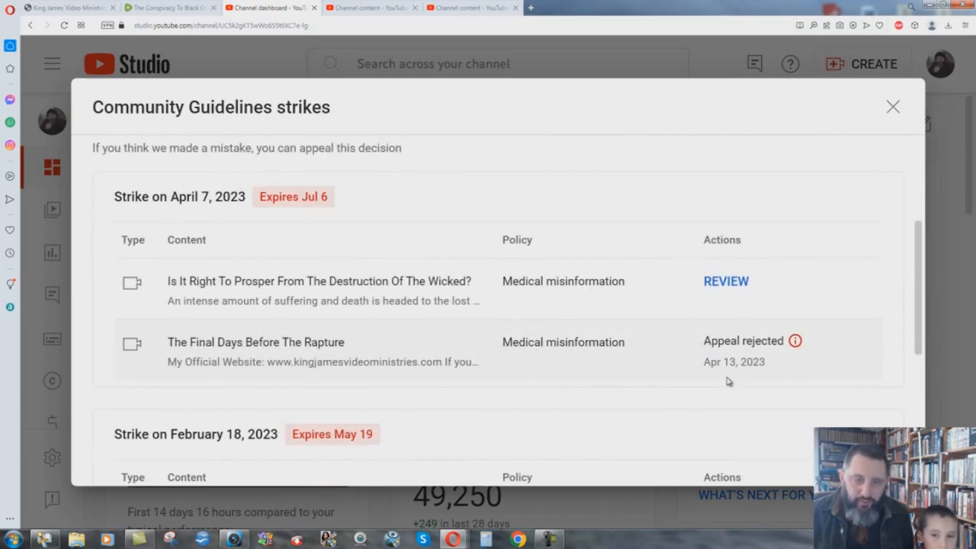
mouse_move(723, 385)
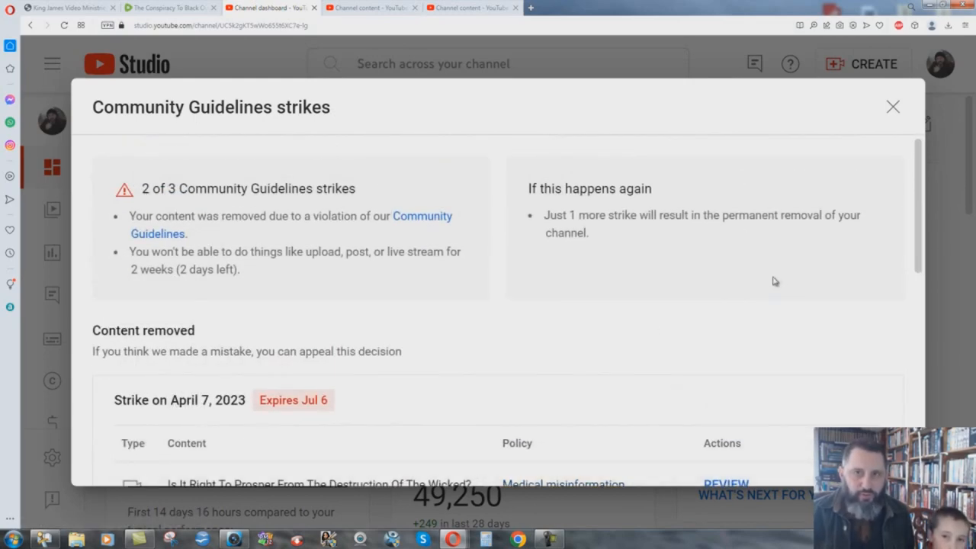
mouse_move(604, 253)
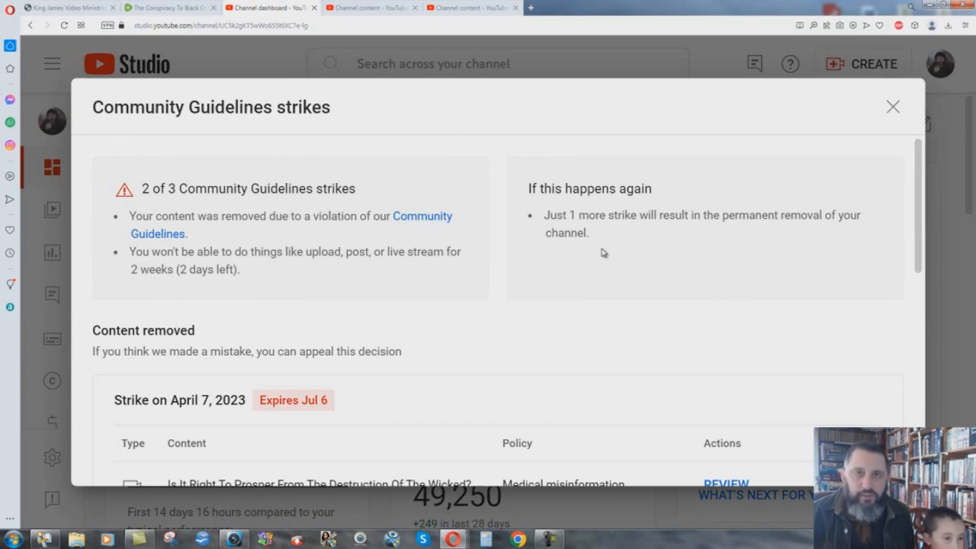
mouse_move(440, 163)
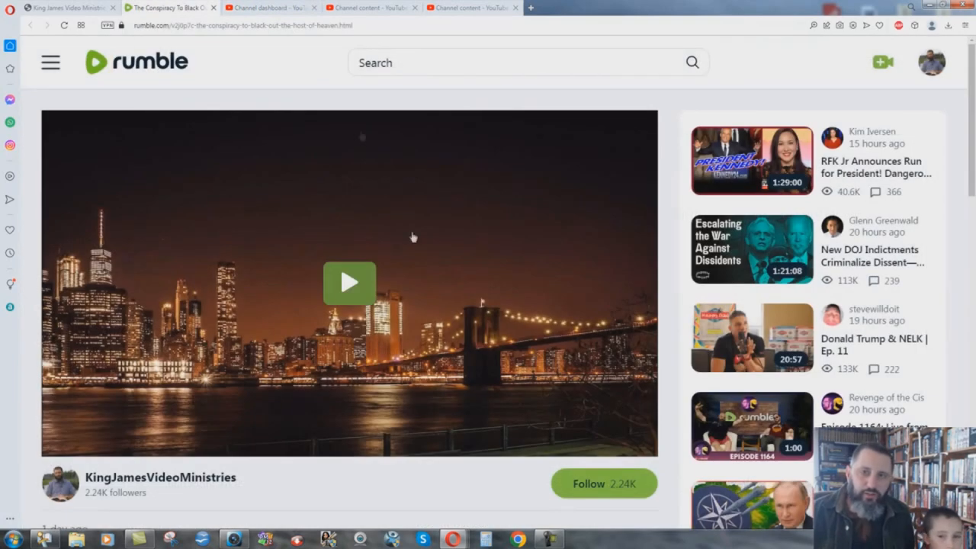
mouse_move(228, 73)
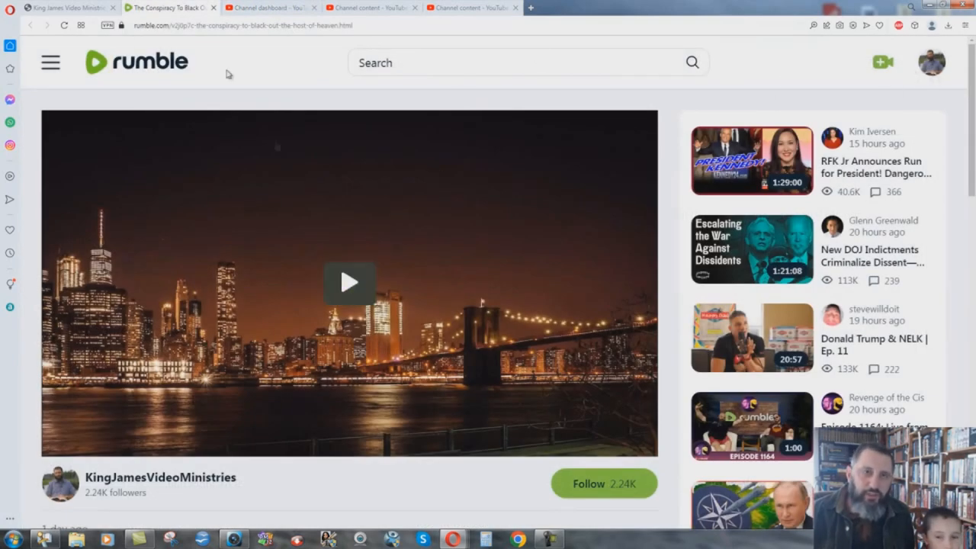
- Return to the YouTube Studio strikes overview showing 2 of 3 strikes, then hover other browser tabs
left_click(270, 6)
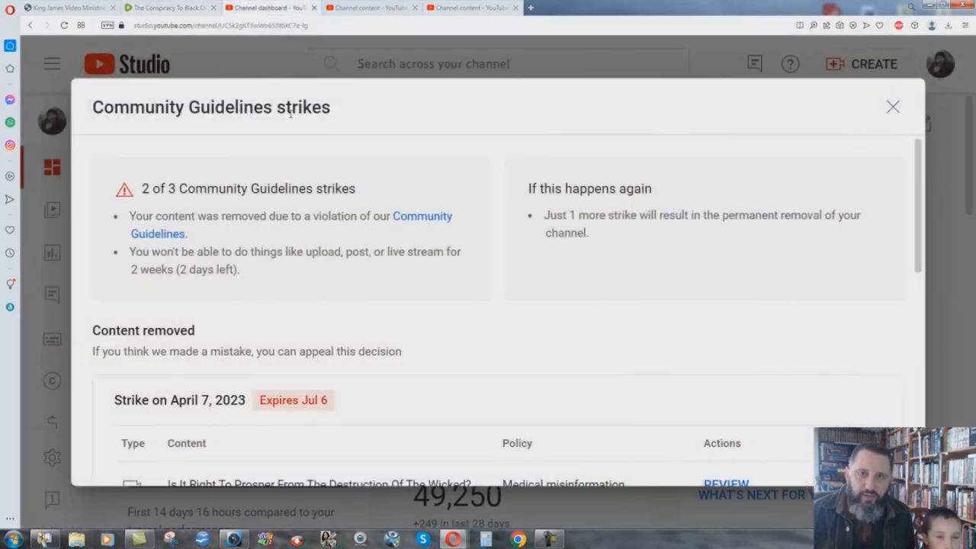
mouse_move(434, 237)
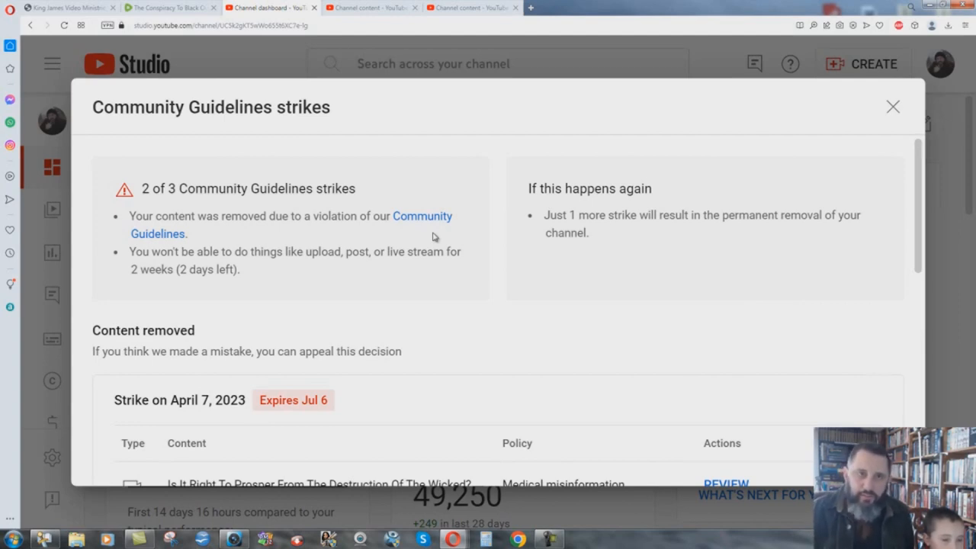
mouse_move(69, 8)
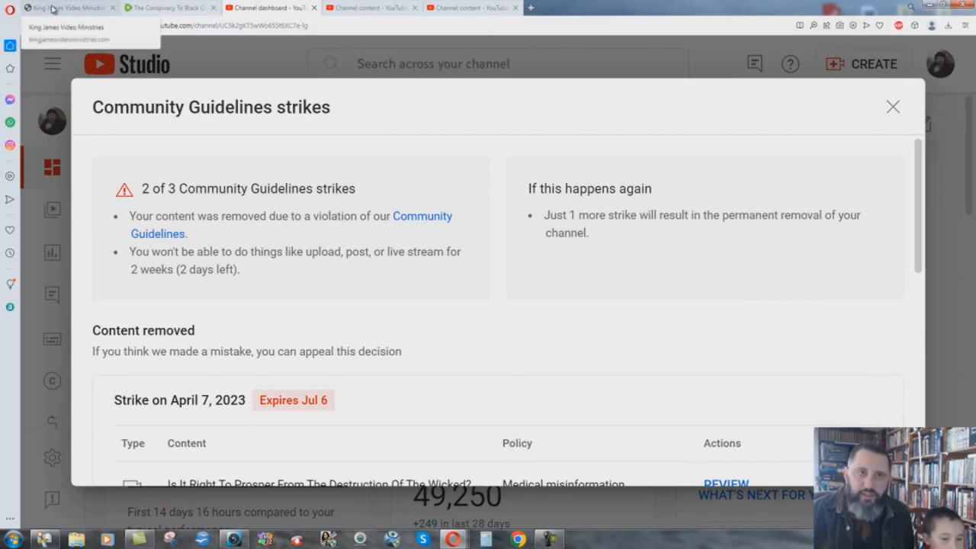
left_click(64, 6)
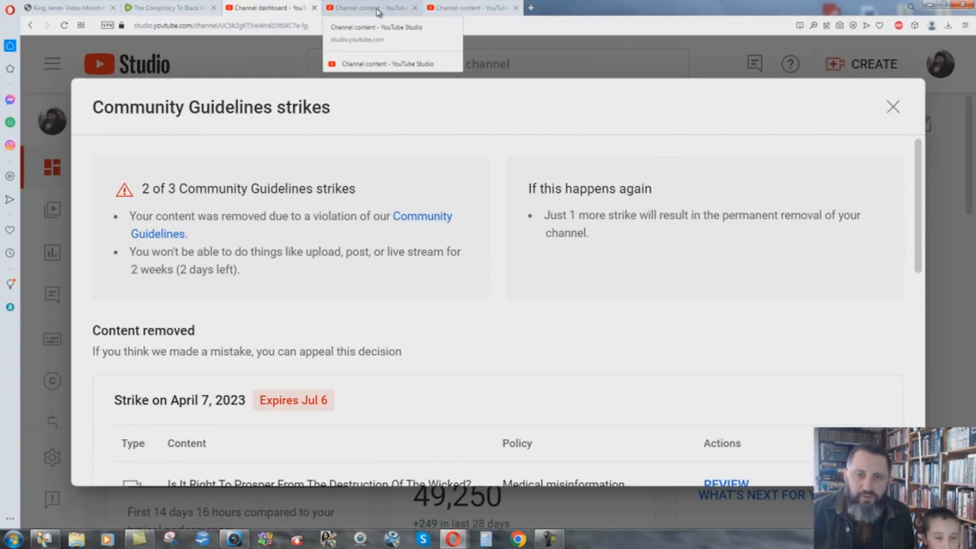
- Show the channel's Videos list where Valhalla vs Heaven is marked Removed
left_click(892, 107)
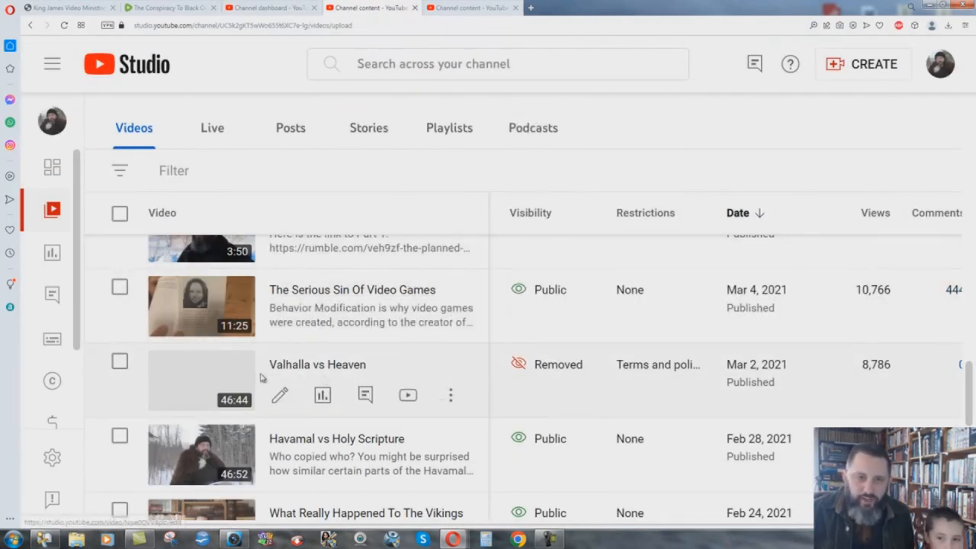
mouse_move(689, 415)
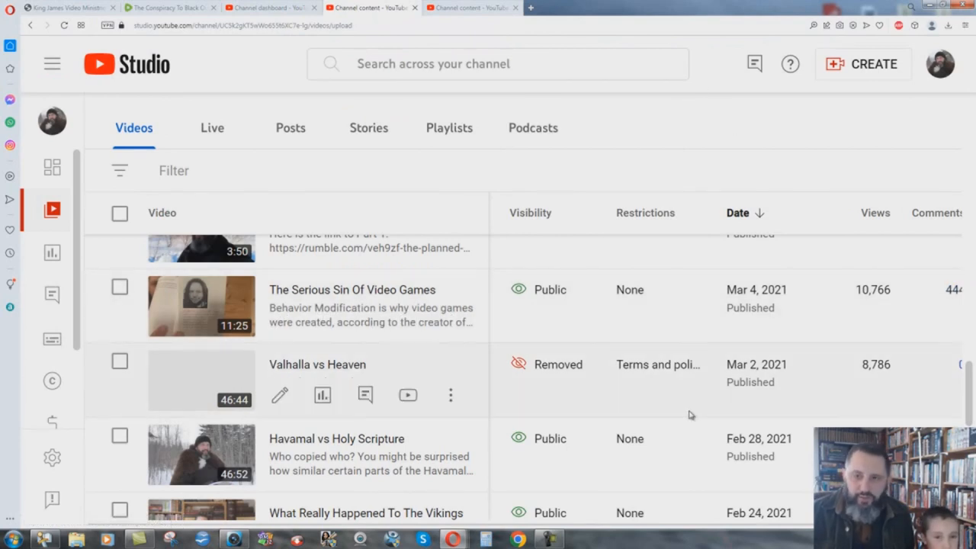
mouse_move(657, 365)
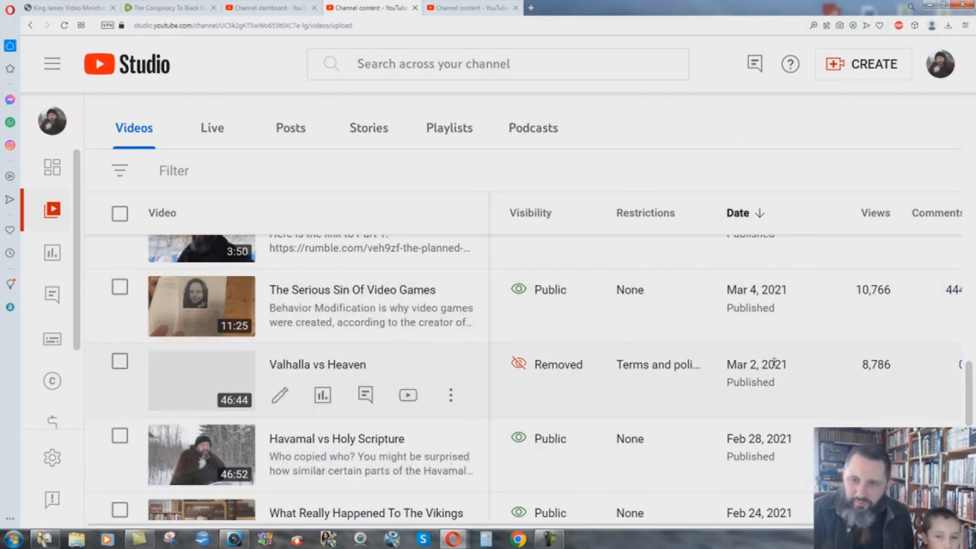
mouse_move(805, 380)
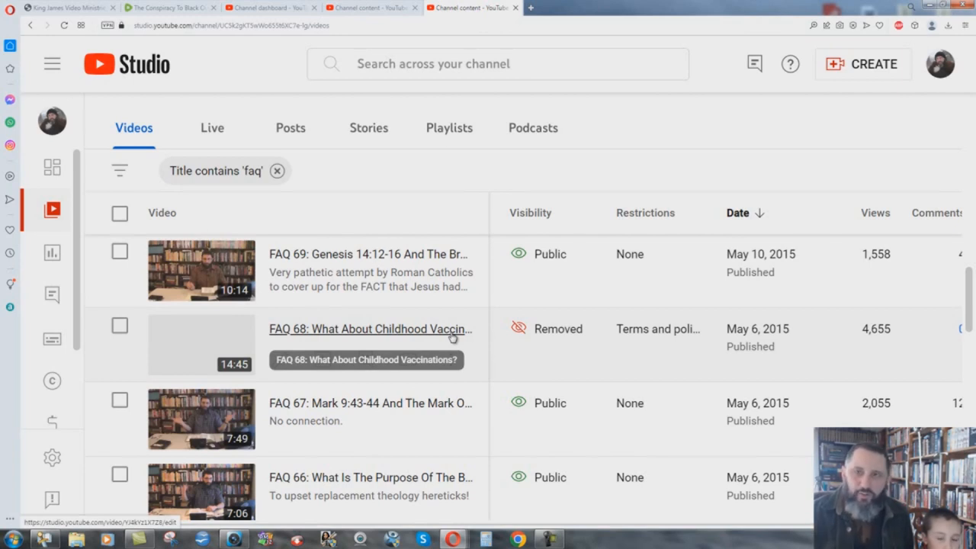
mouse_move(659, 125)
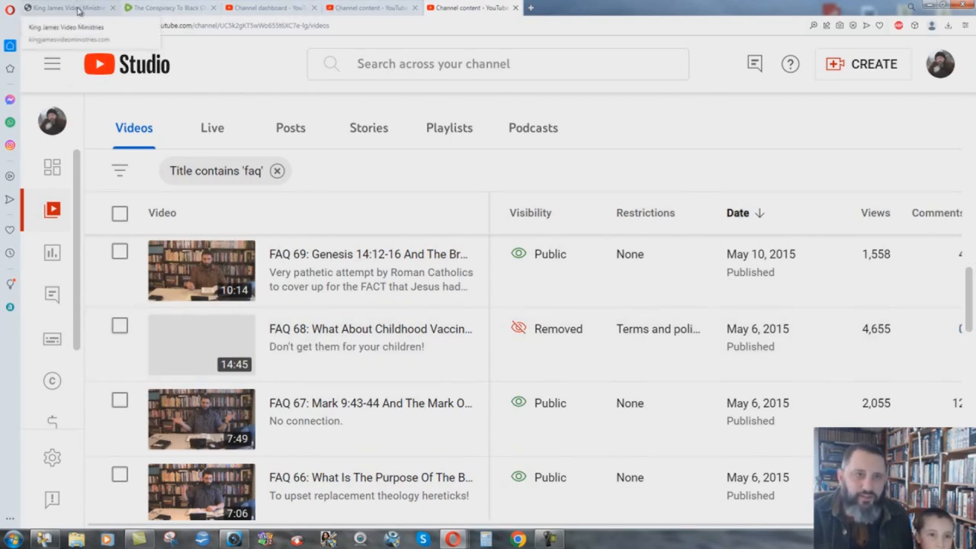
- Show the King James Video Ministries home page and scroll around its RED ALERT section
left_click(64, 8)
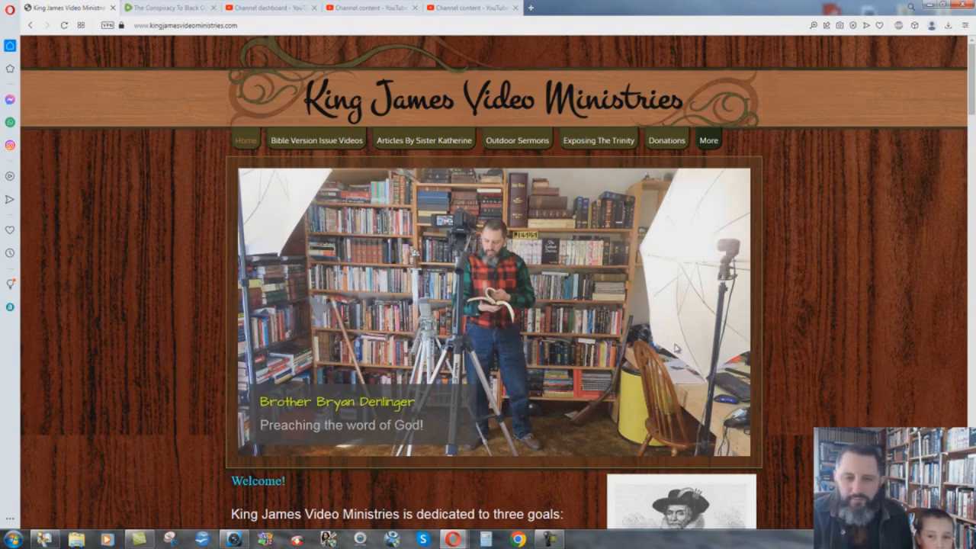
scroll("down", 3)
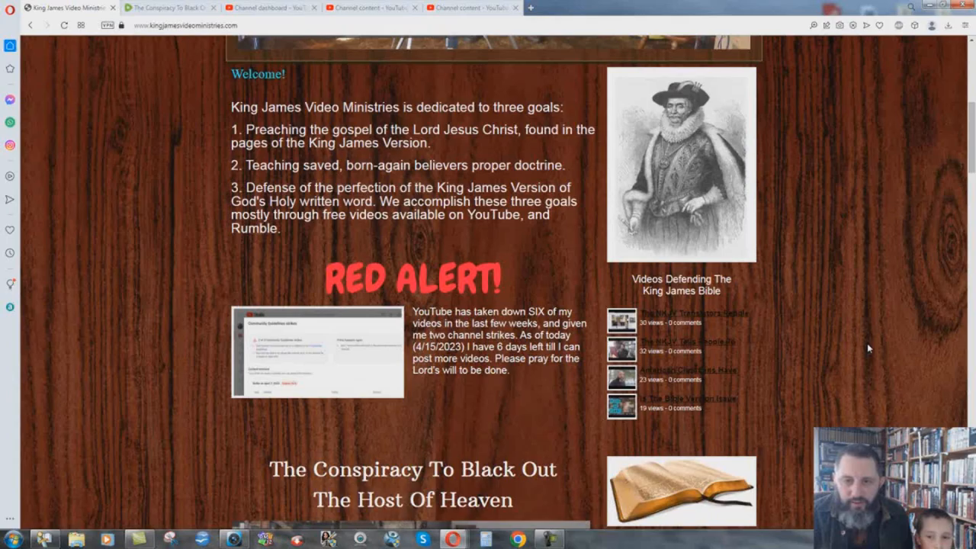
scroll("down", 3)
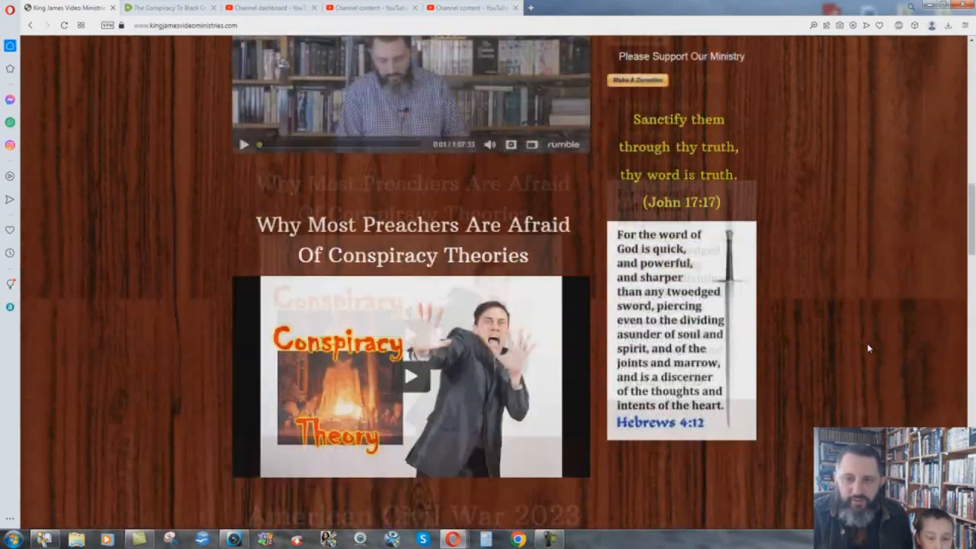
scroll("up", 3)
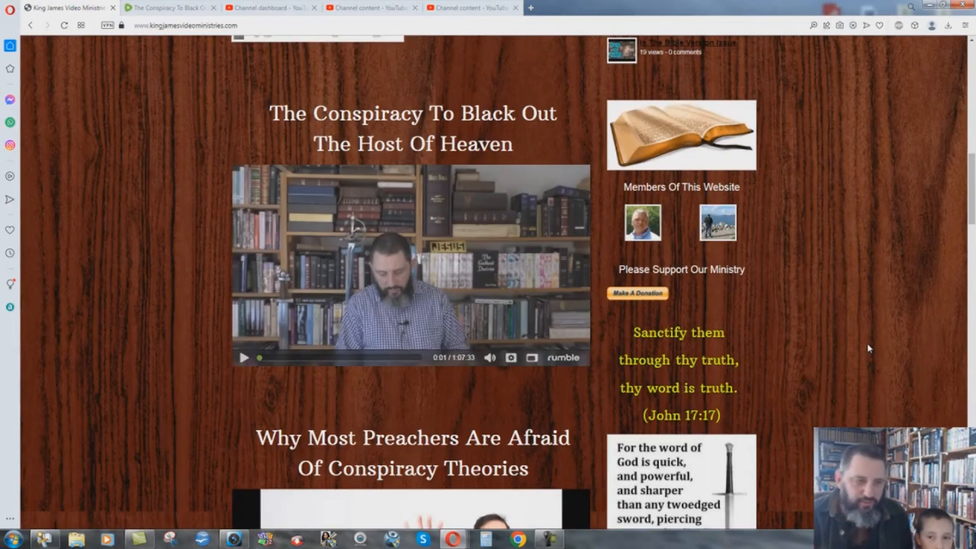
scroll("up", 3)
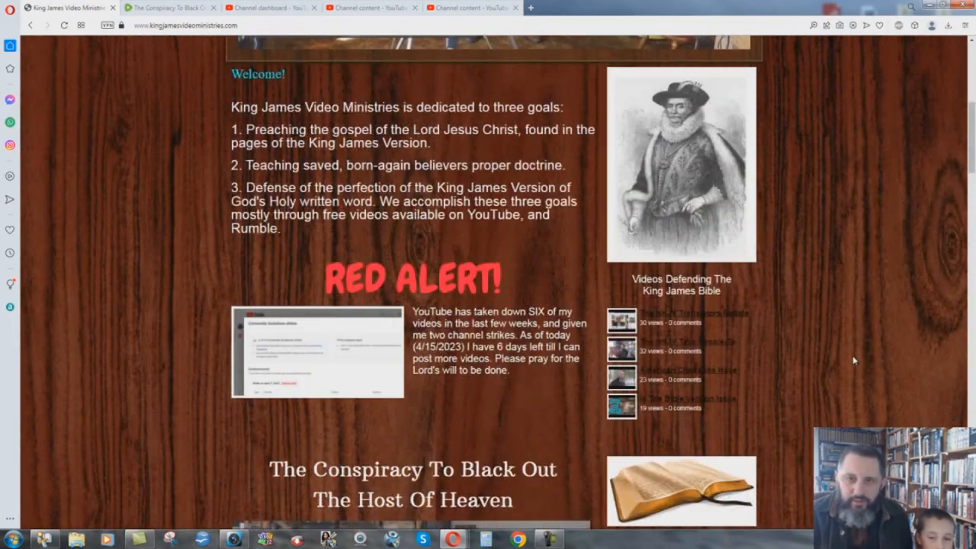
scroll("up", 3)
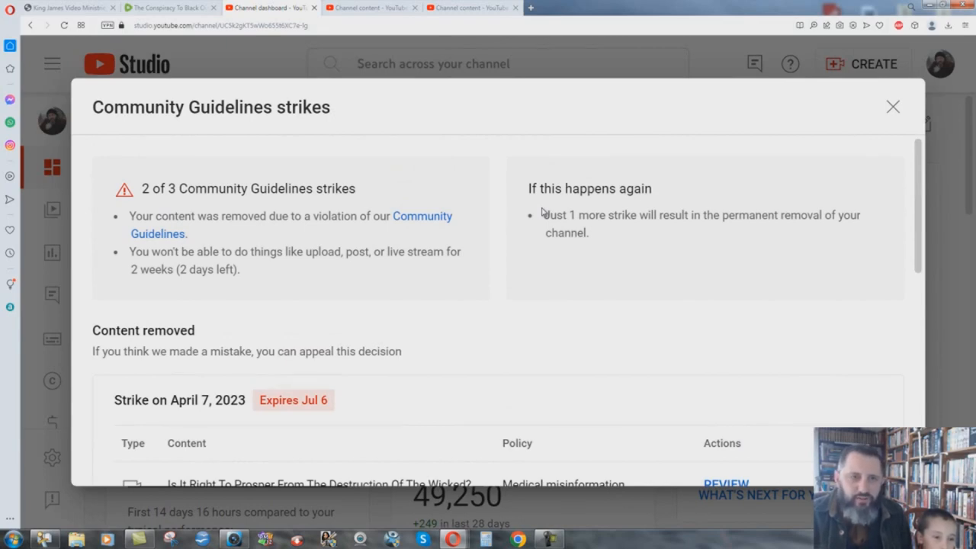
- Return to the channel's Videos list with Valhalla vs Heaven marked Removed
left_click(892, 106)
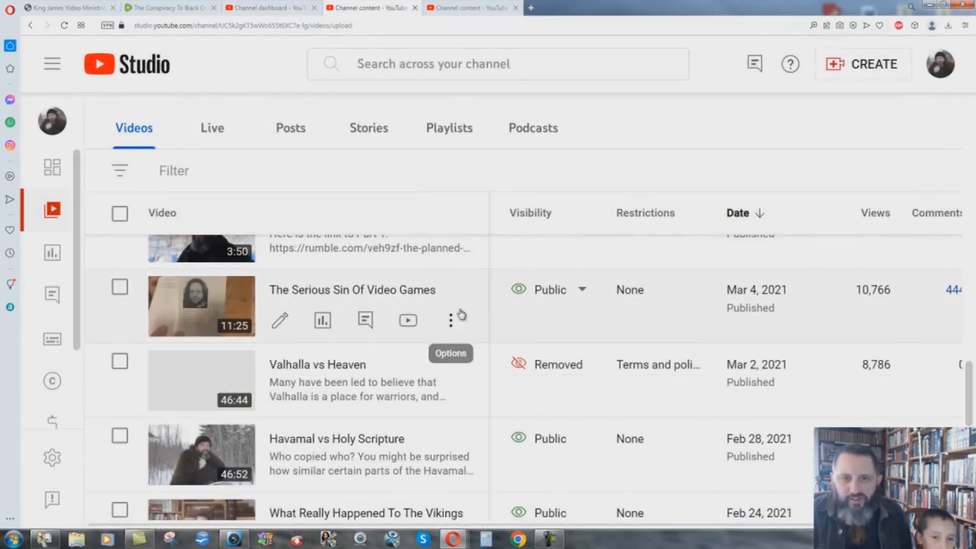
mouse_move(737, 110)
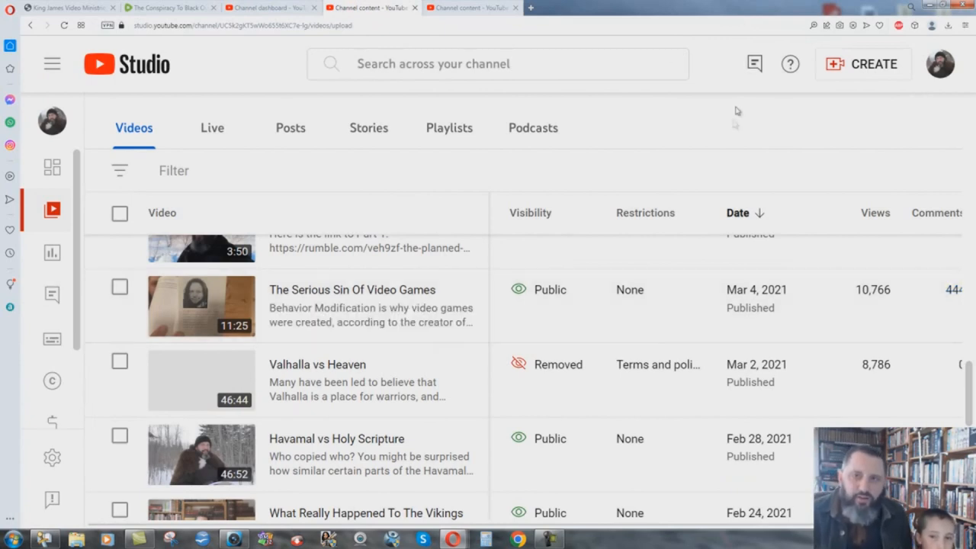
mouse_move(735, 123)
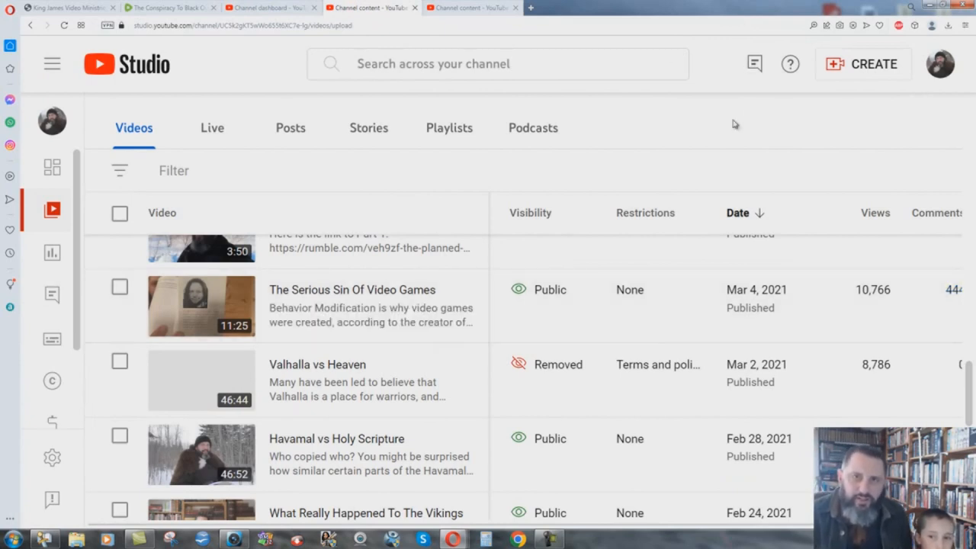